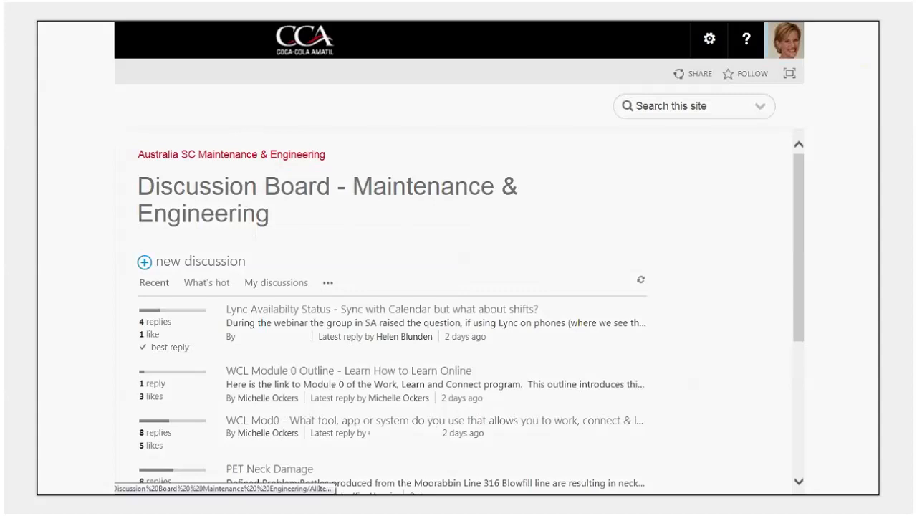
Step: Switch the discussion board to 'What's hot', then to 'My discussions'
click(207, 281)
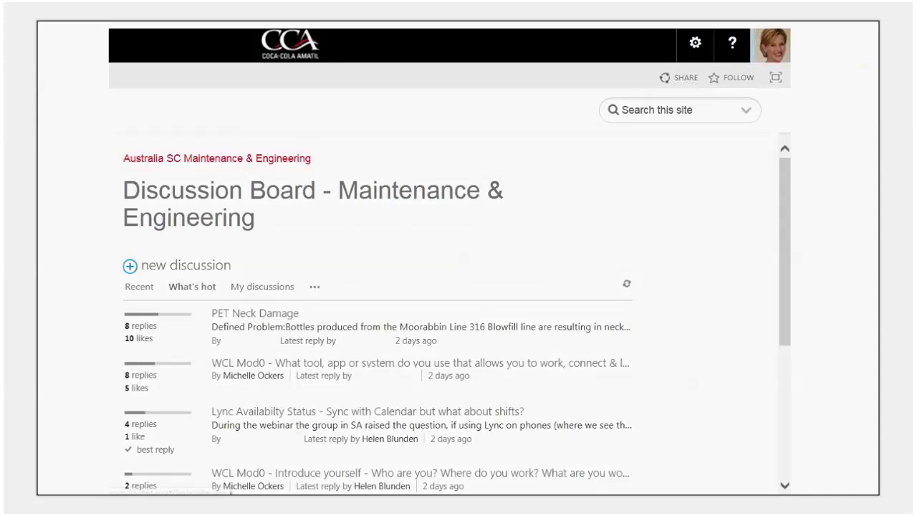
click(262, 286)
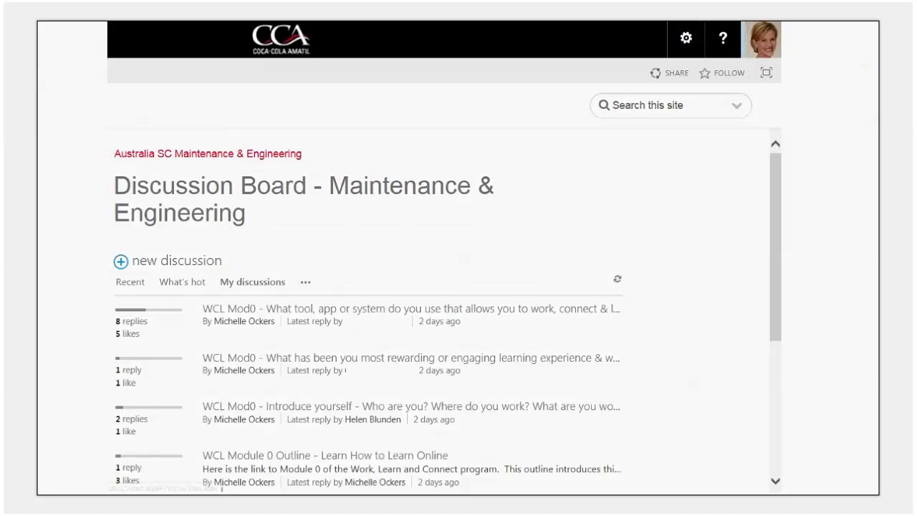
Step: Run a site search for 'PET' from the search box
text(PET)
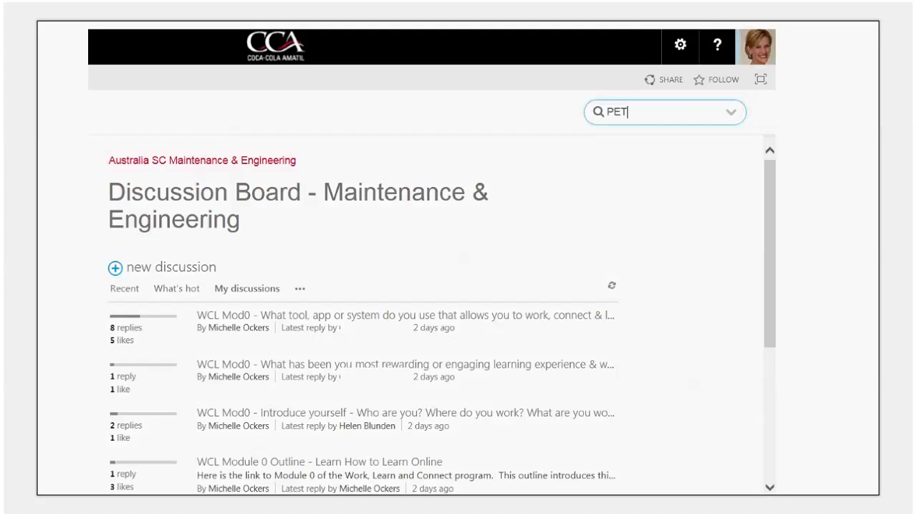
key(enter)
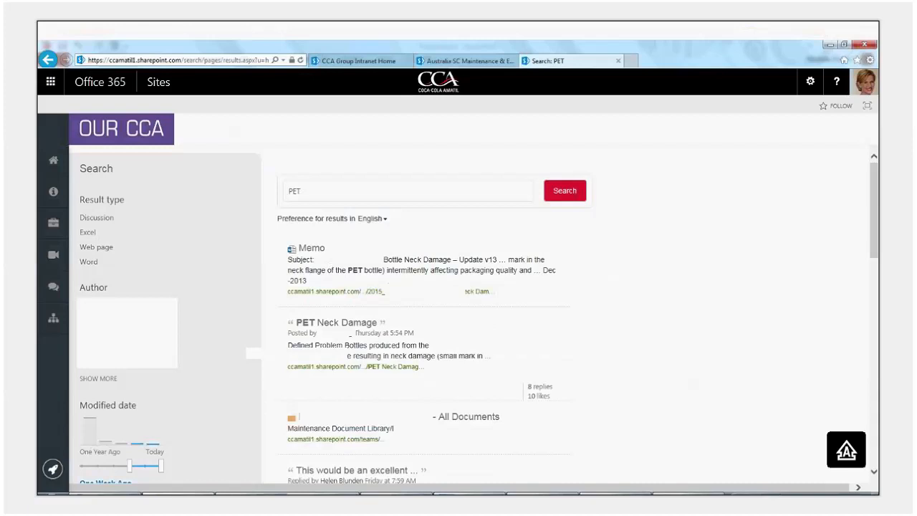
Step: Open the 'PET Neck Damage' discussion from the search results
click(339, 322)
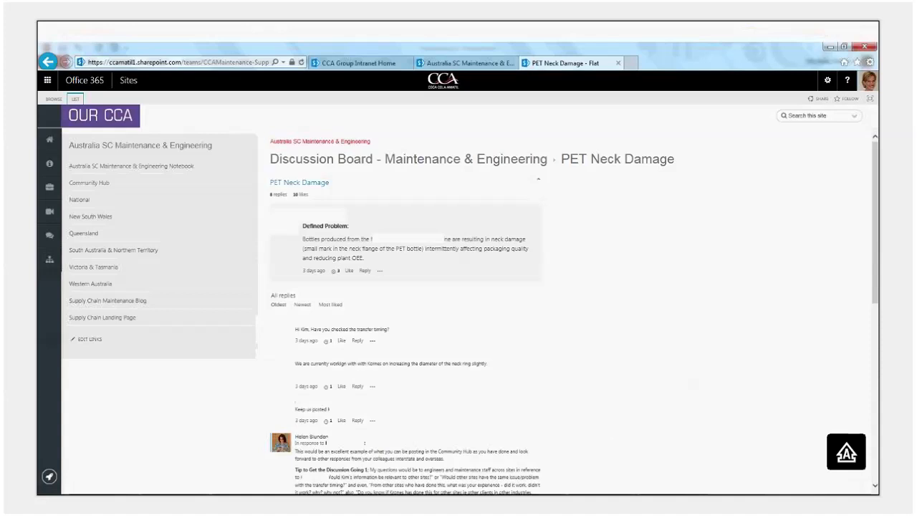
Step: Go to the Maintenance & Engineering Community Hub via the left navigation
click(89, 183)
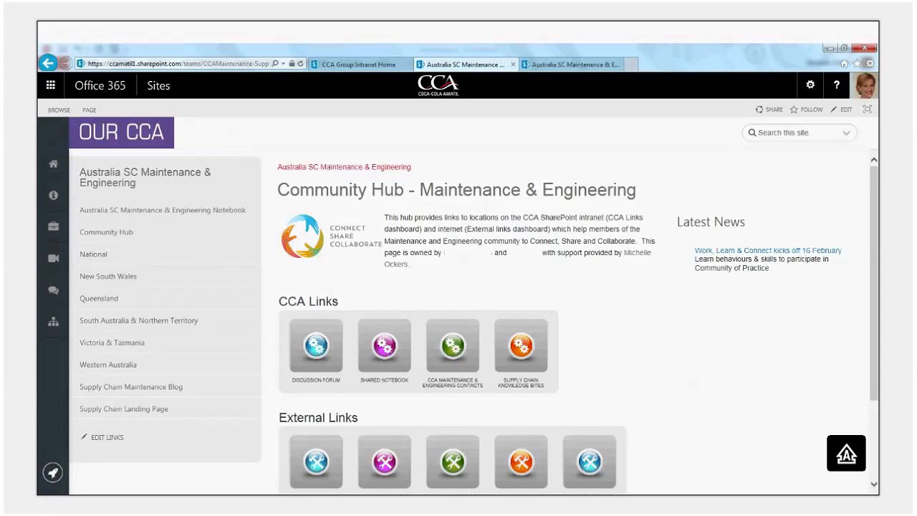
Step: Navigate from the OUR CCA hub to the Supply Chain Knowledge Bites subsite
click(453, 346)
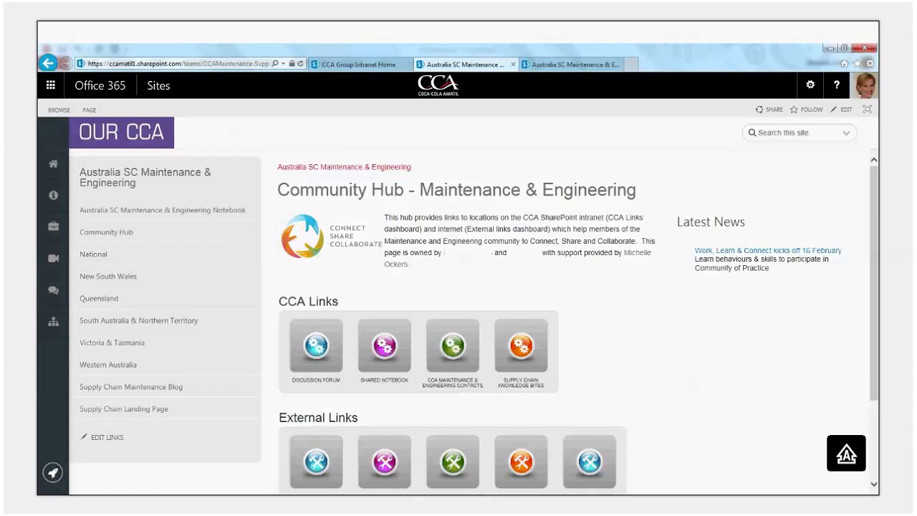
click(522, 348)
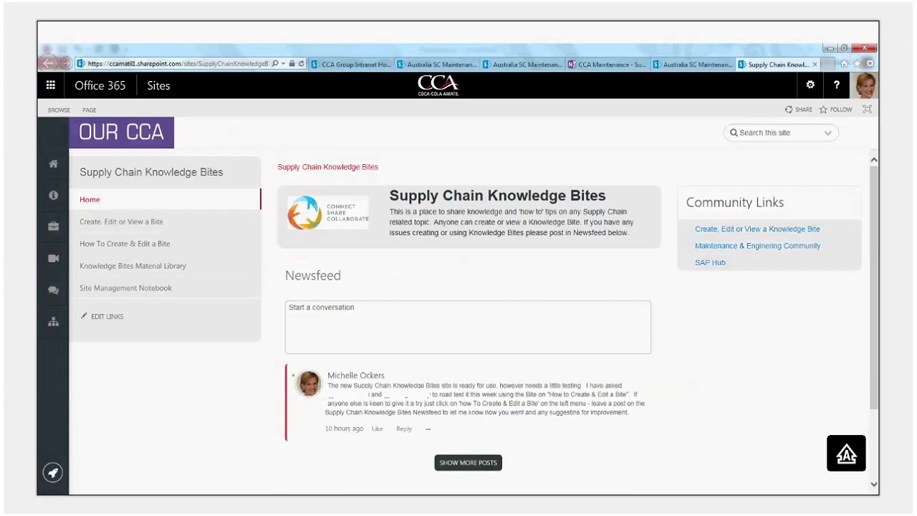
Step: Open the Knowledge Bites list via 'Create, Edit or View a Bite'
click(121, 221)
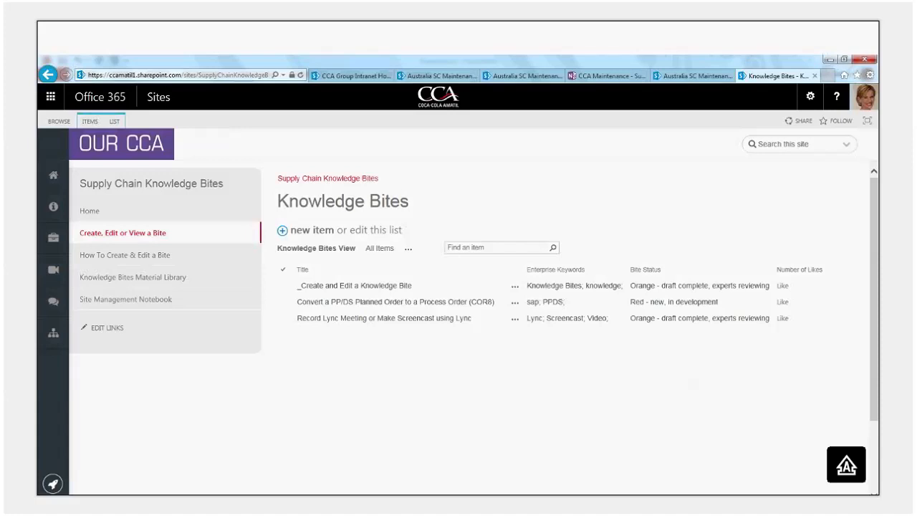
Step: Filter the list for 'PPDS' and open 'Convert a PP/DS Planned Order to a Process Order'
text(PPDS)
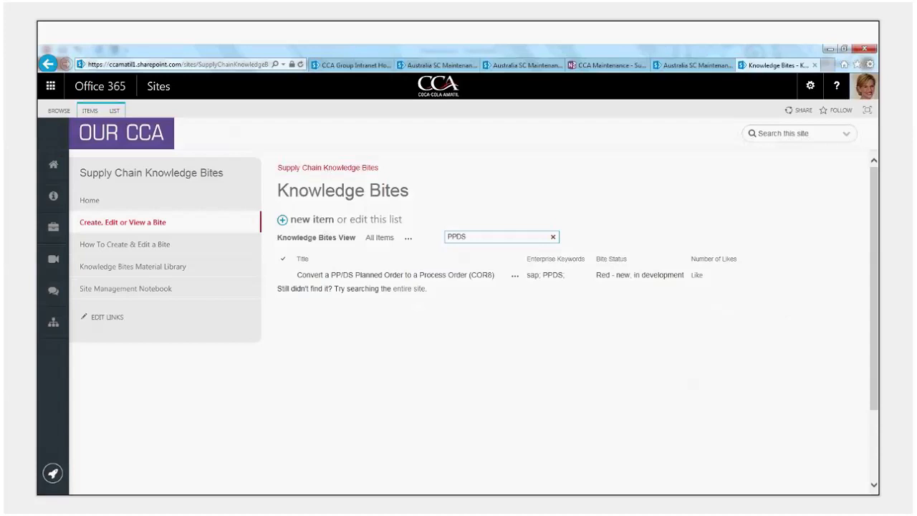
click(381, 275)
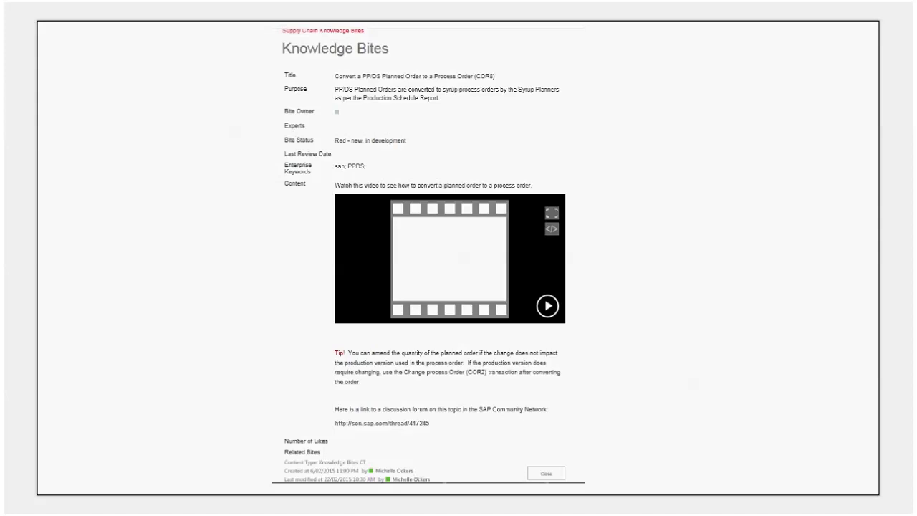
Step: Close the bite's item view to return to the unfiltered list
click(544, 473)
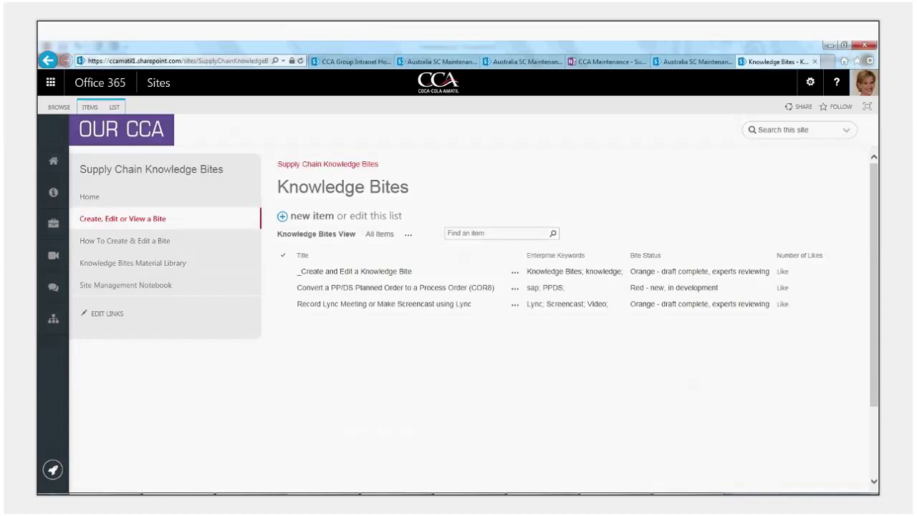
Step: Start a blank new Knowledge Bite item form
click(310, 215)
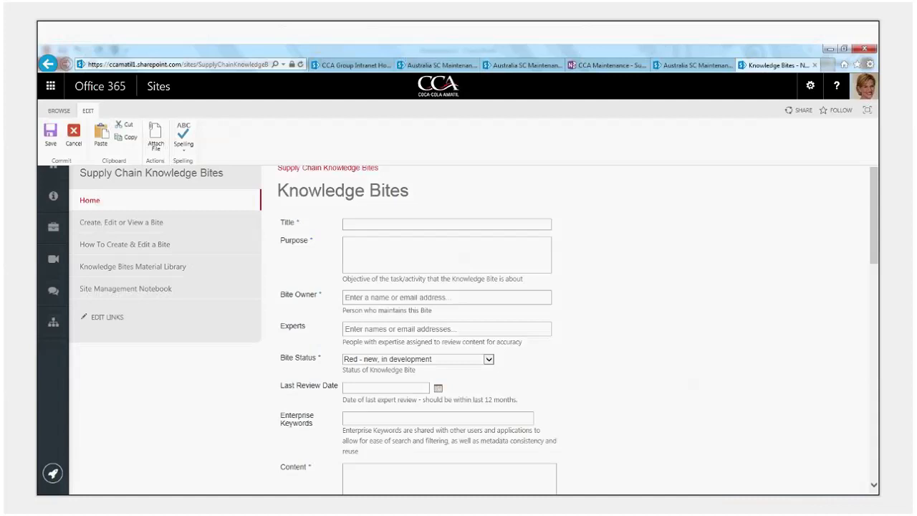
Step: Open the 'How To Create & Edit a Bite' guide from the left navigation
click(124, 244)
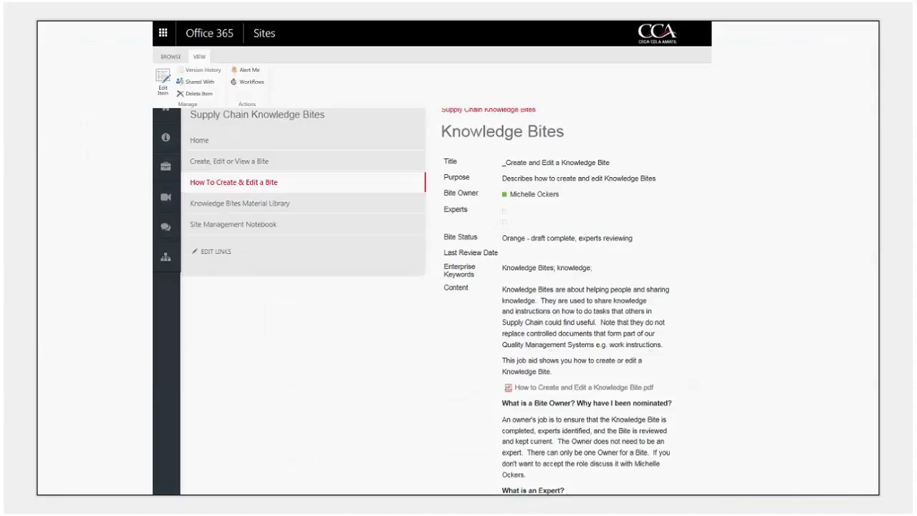